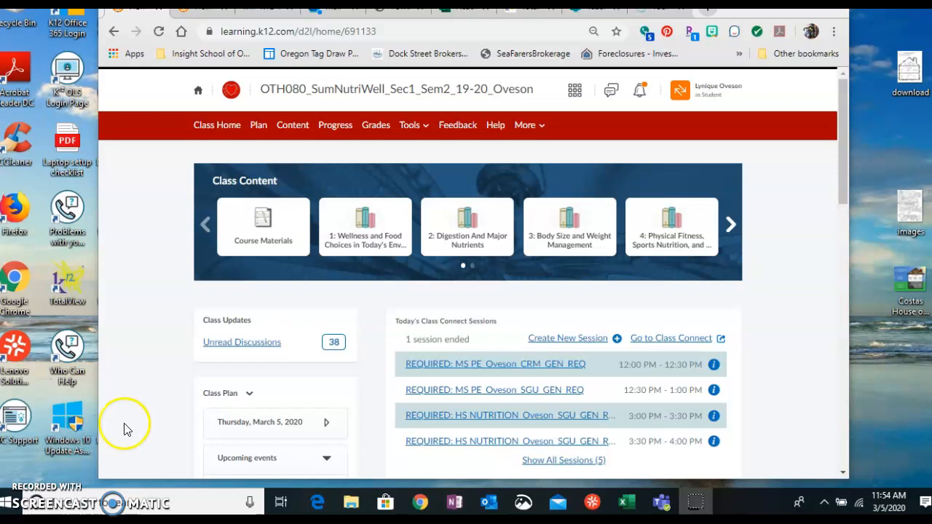
mouse_move(122, 502)
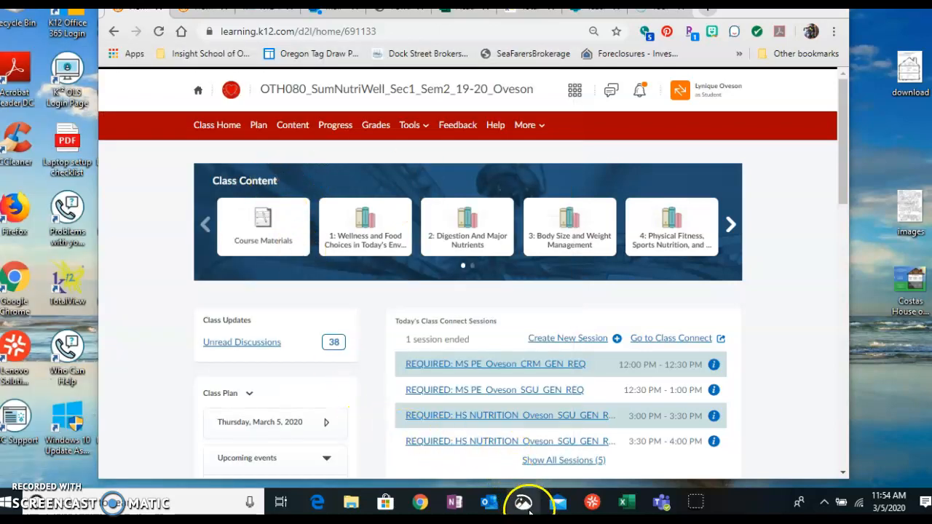
Step: Launch the Snipping Tool from the taskbar over the nutrition class home page
left_click(514, 501)
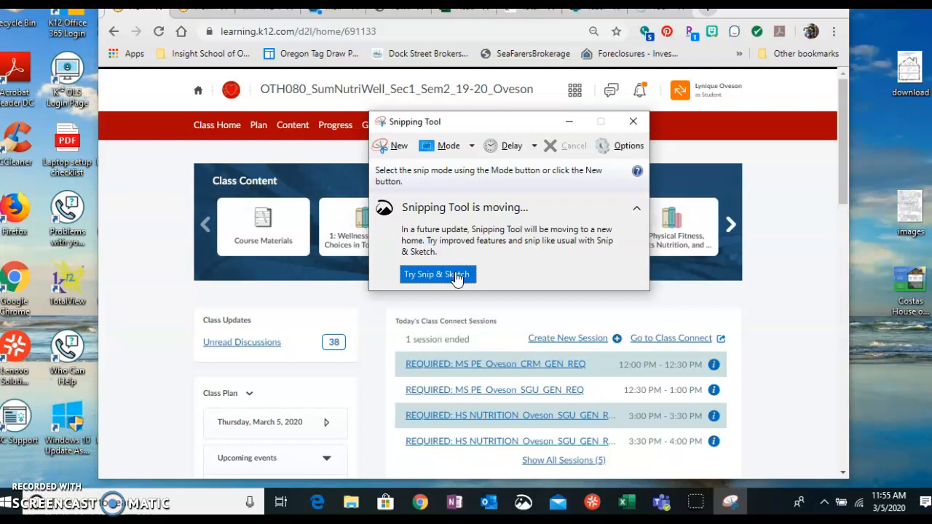
Step: Switch to Snip & Sketch, start a snip, then back out of the overlay
left_click(437, 273)
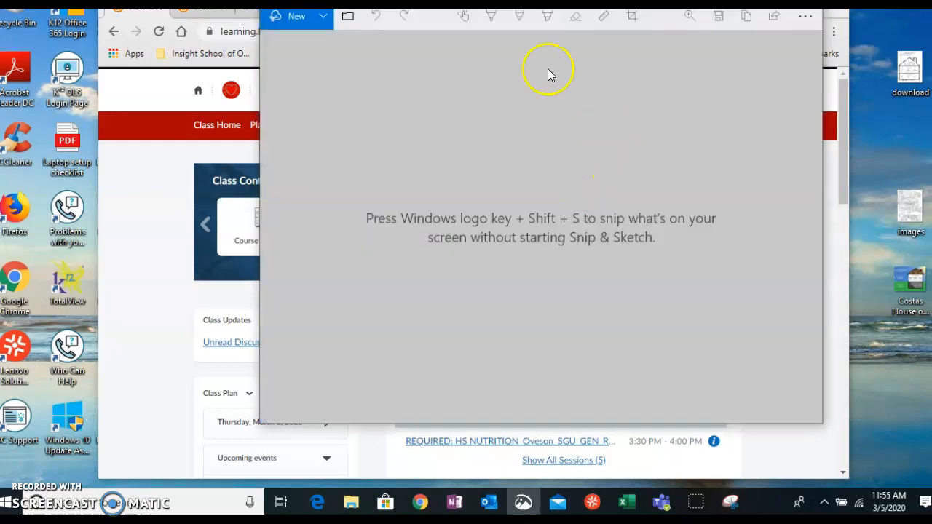
mouse_move(317, 49)
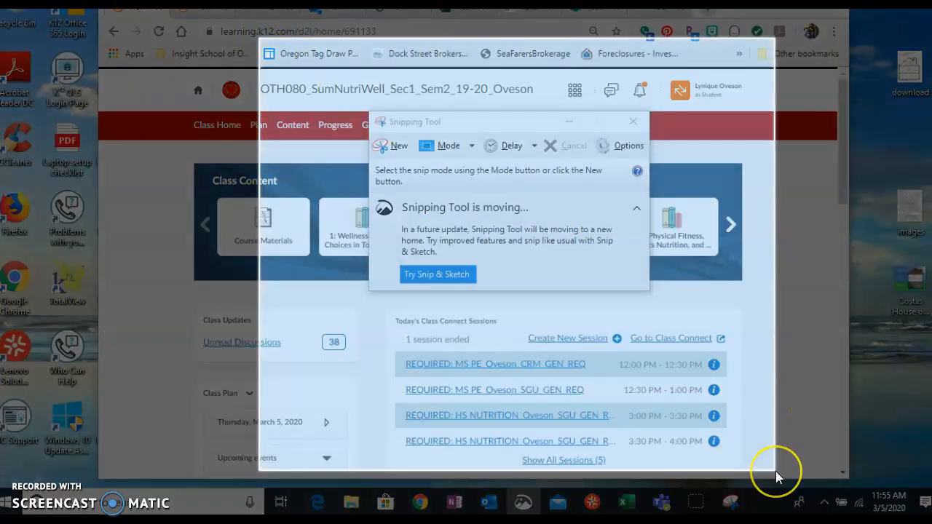
left_click(437, 274)
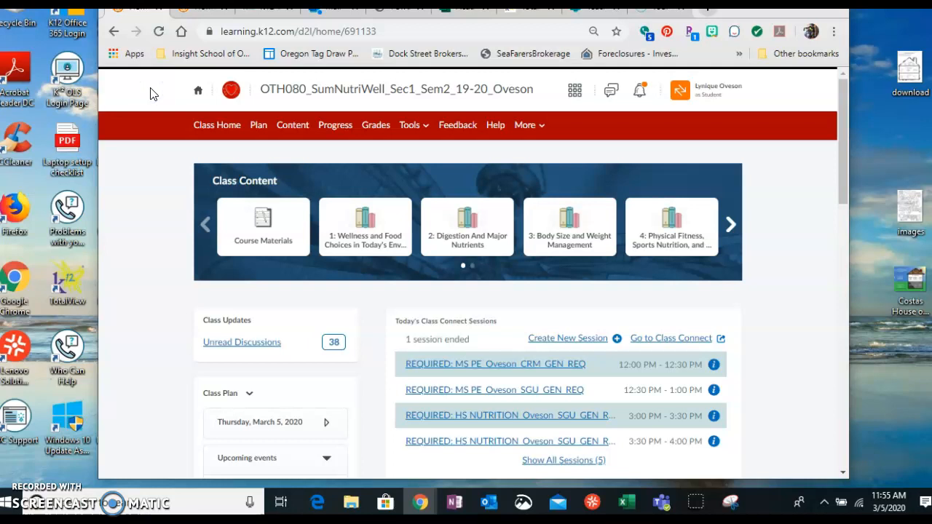
mouse_move(245, 59)
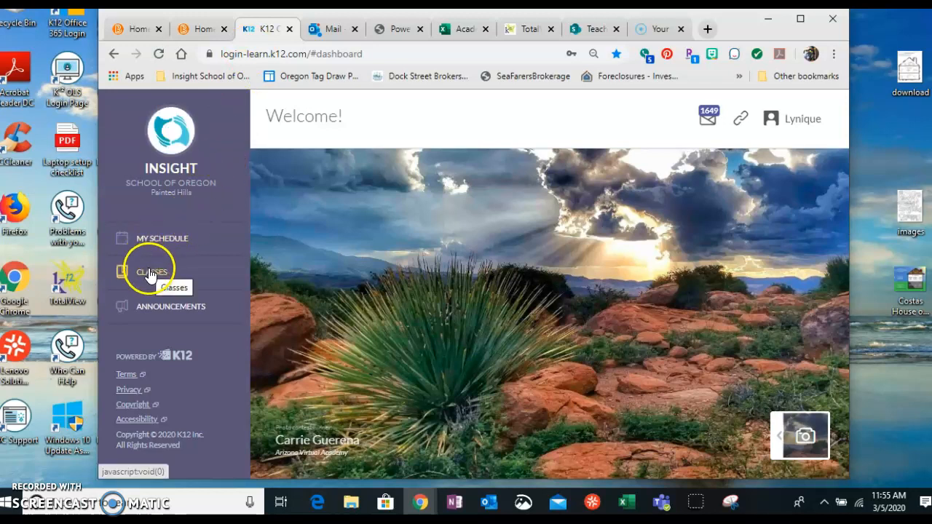
Step: Show the Classes overview from the left sidebar for snipping
left_click(152, 273)
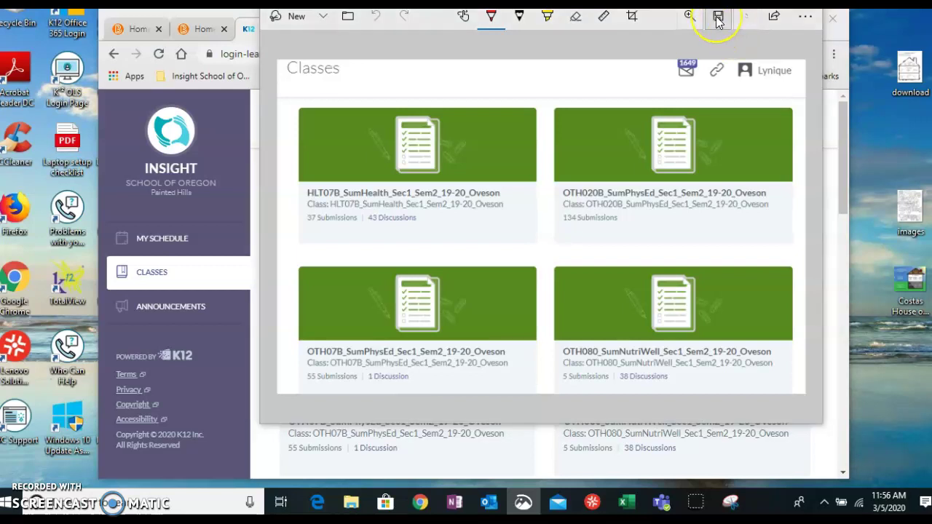
Step: Start Save As for the class overview snip and settle on the Desktop folder
left_click(717, 15)
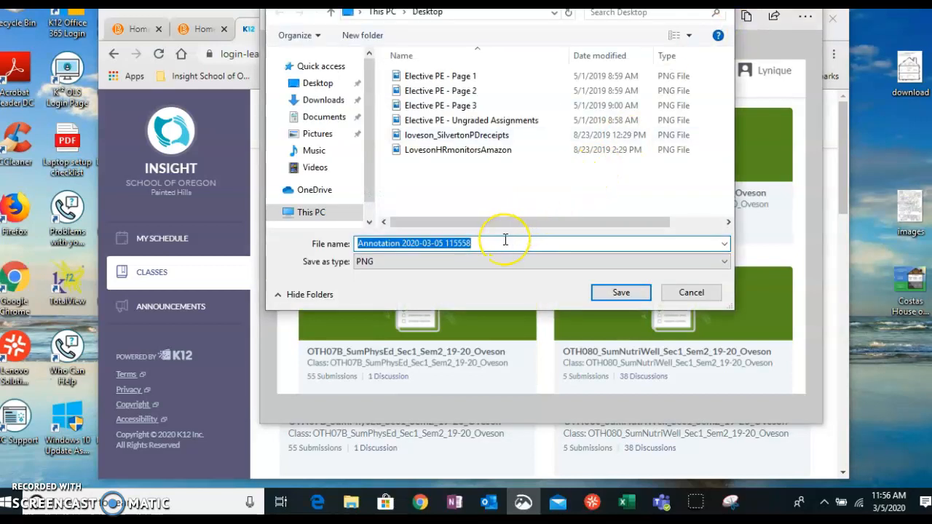
mouse_move(440, 12)
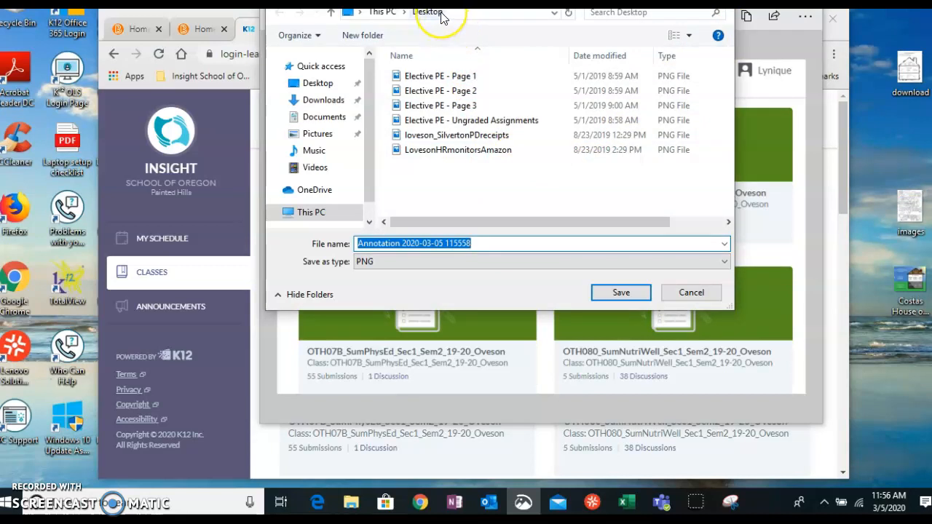
left_click(314, 82)
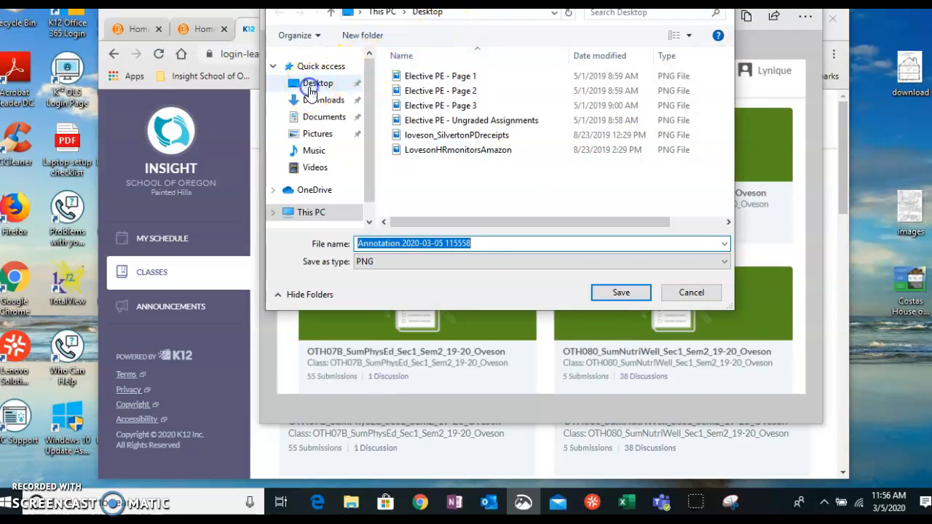
left_click(323, 99)
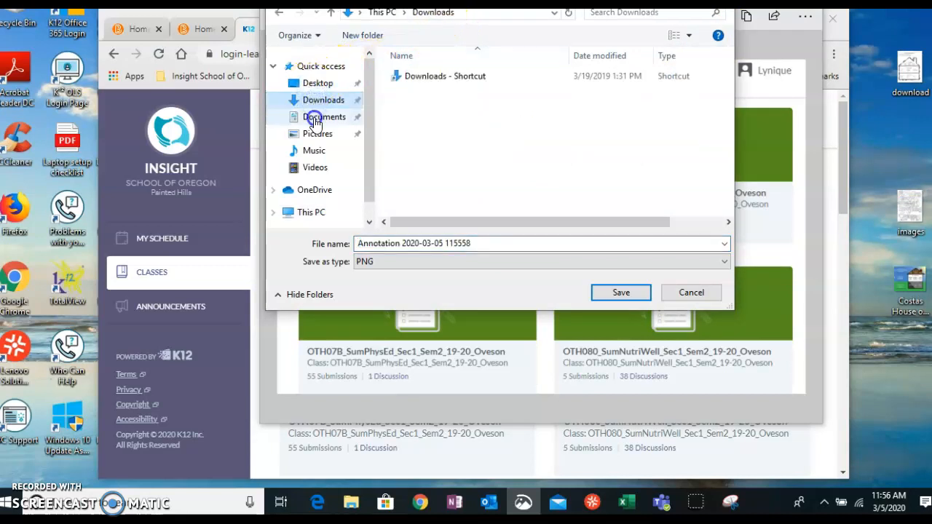
left_click(317, 82)
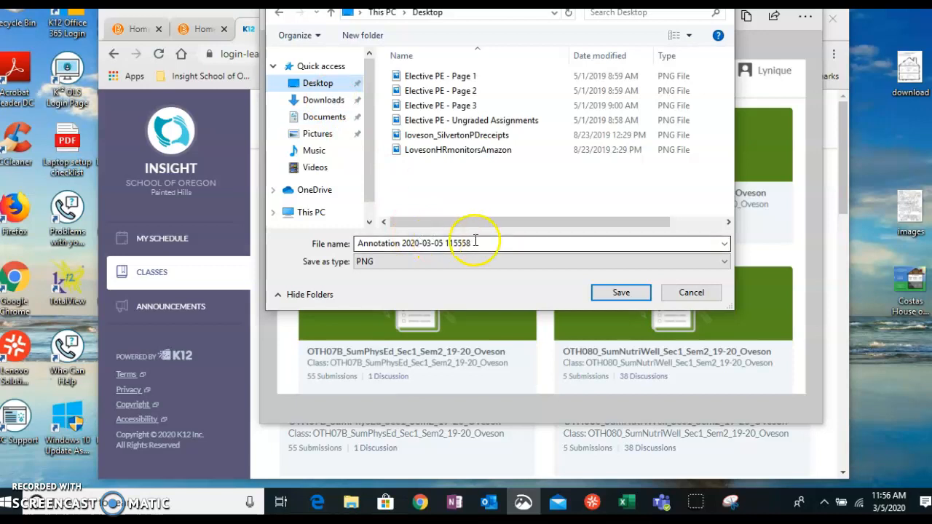
Step: Name the file 'Grade Mar 4' after an invalid-name warning and save it as PNG
type("Grade 3/4")
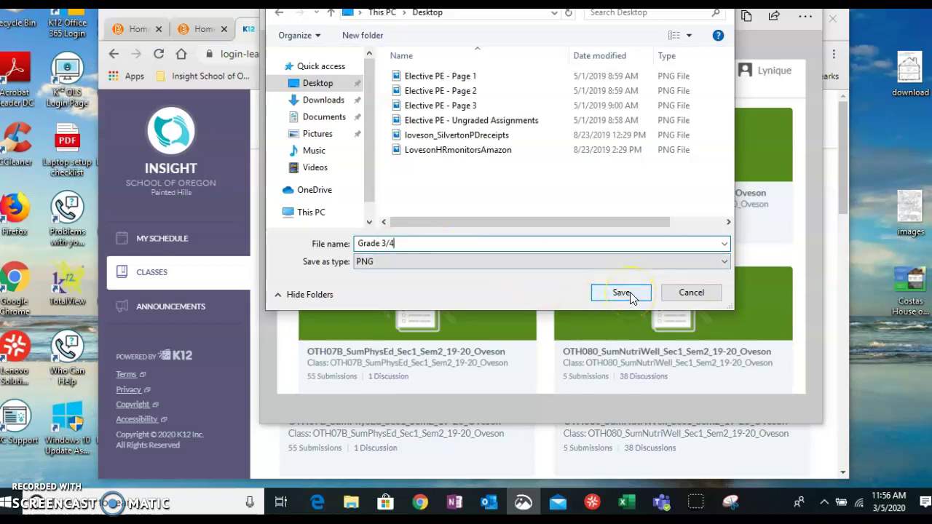
left_click(620, 293)
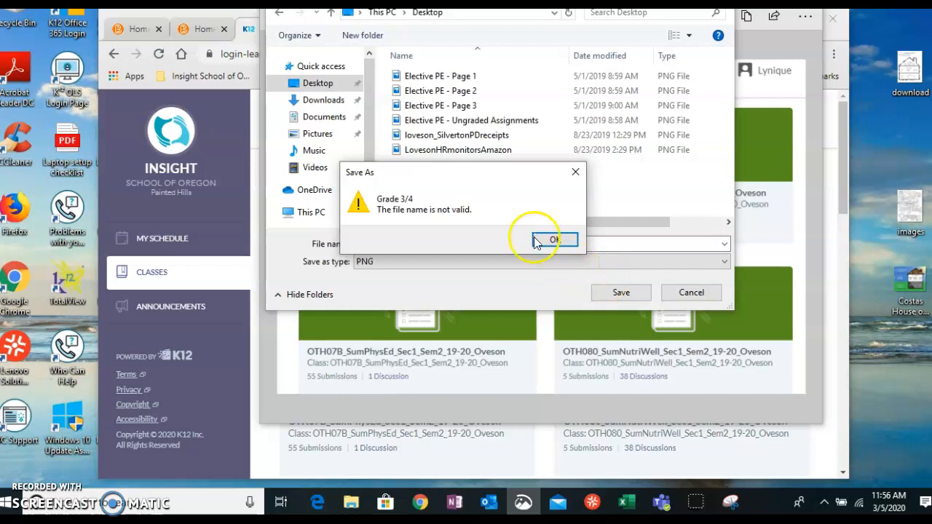
left_click(556, 238)
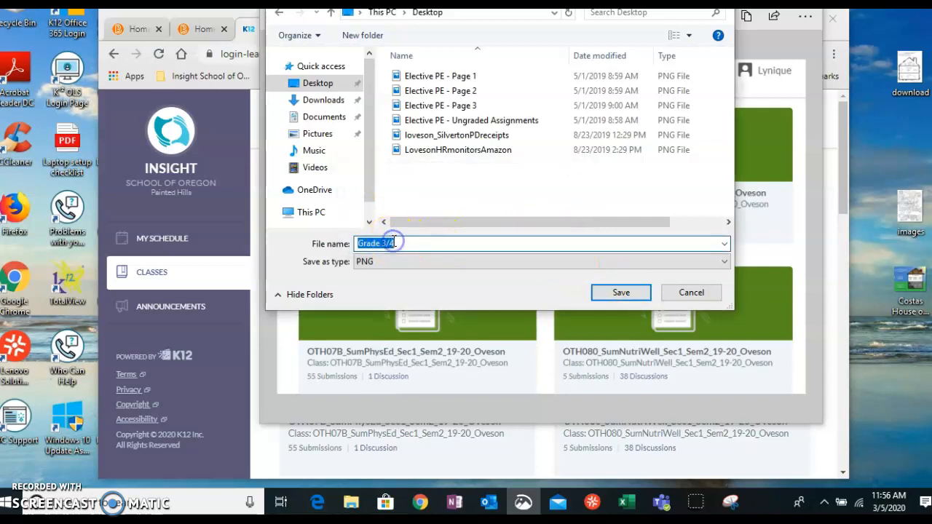
type("Grade am")
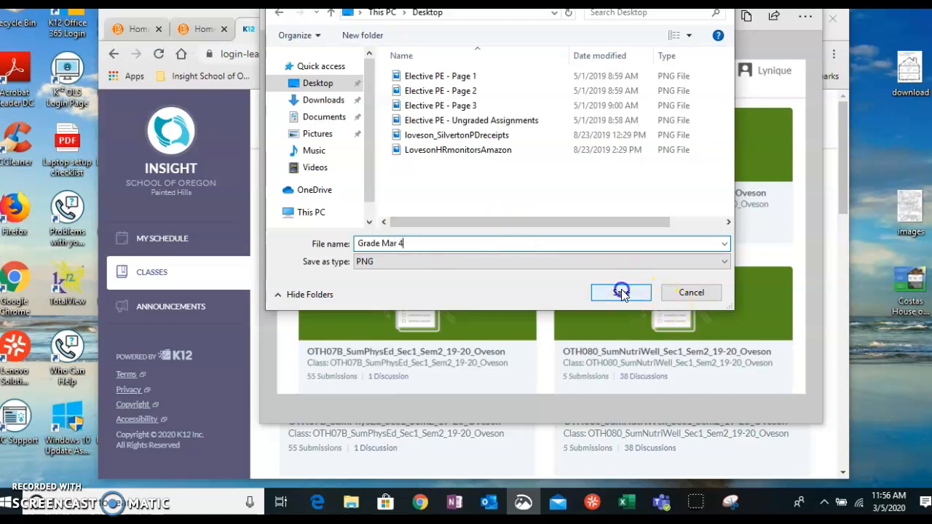
left_click(620, 293)
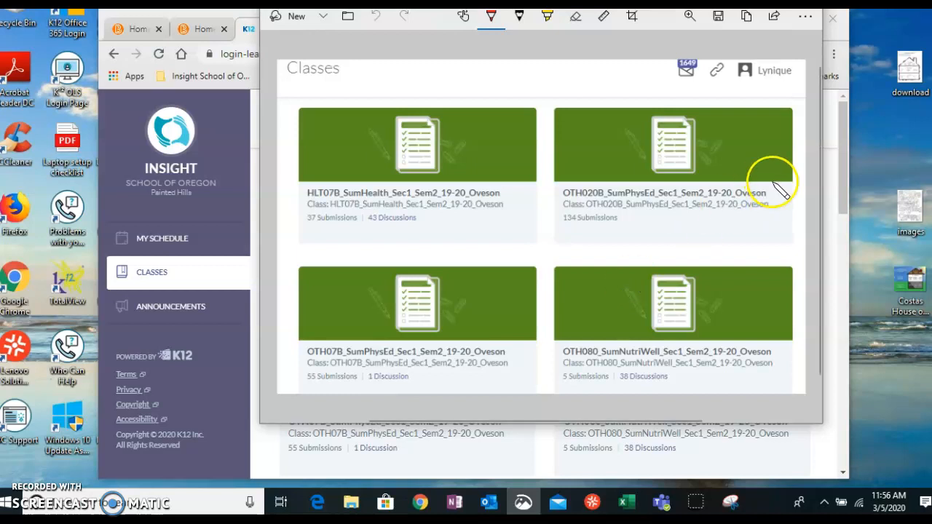
mouse_move(922, 195)
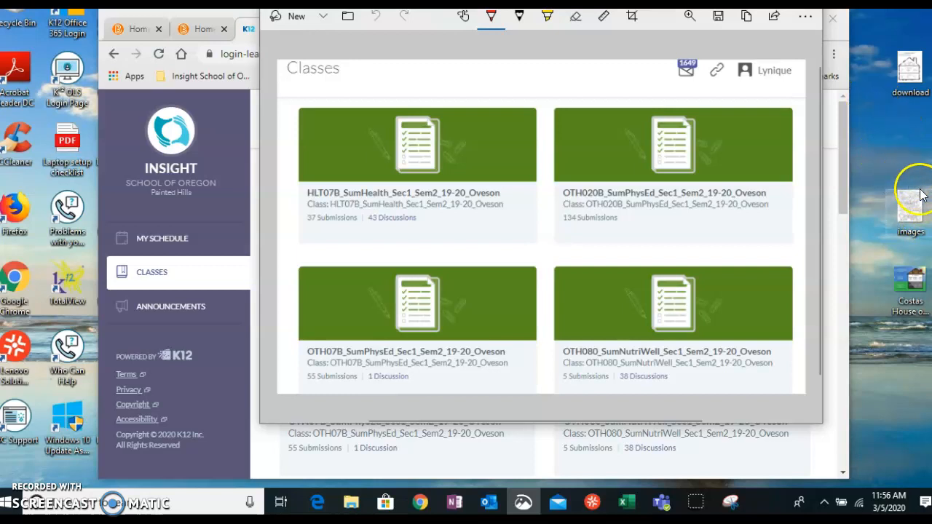
mouse_move(902, 188)
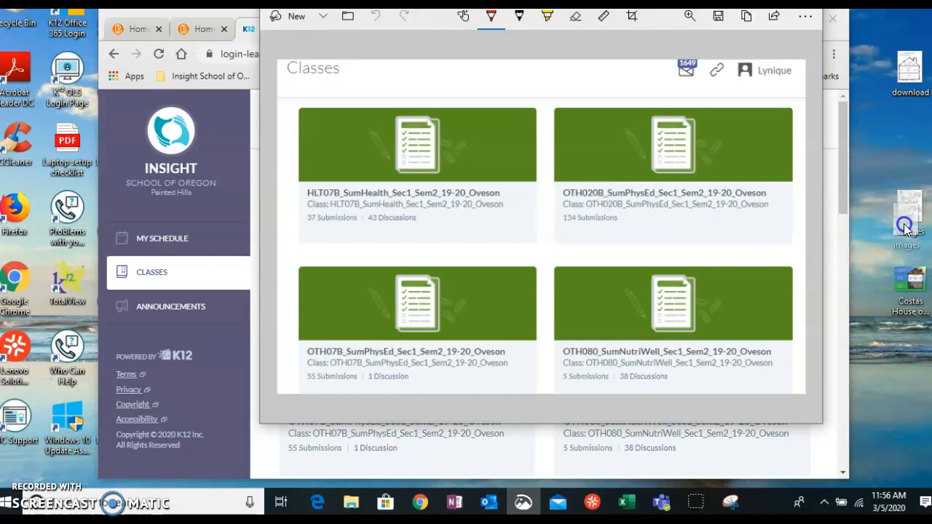
mouse_move(193, 29)
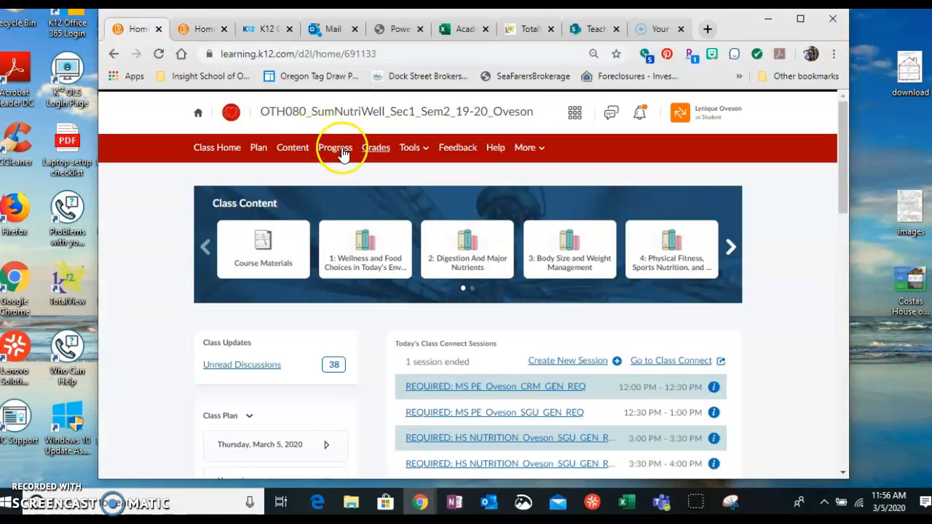
Step: Show the OTH080 course Grades page listing unit tests and point totals
left_click(376, 147)
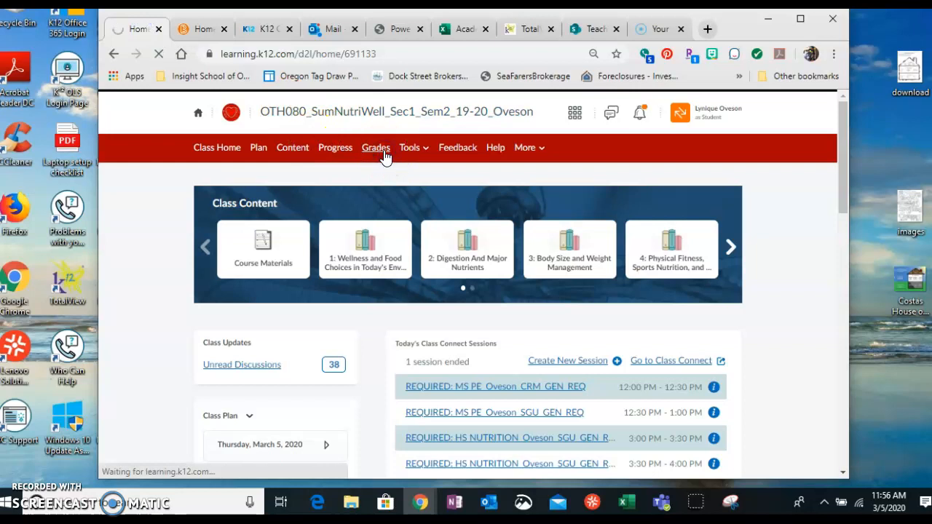
left_click(376, 147)
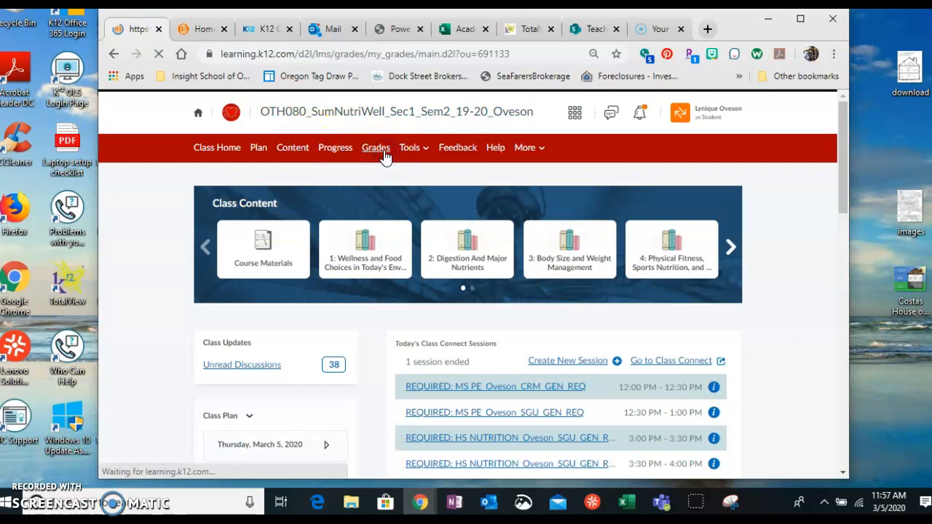
left_click(375, 147)
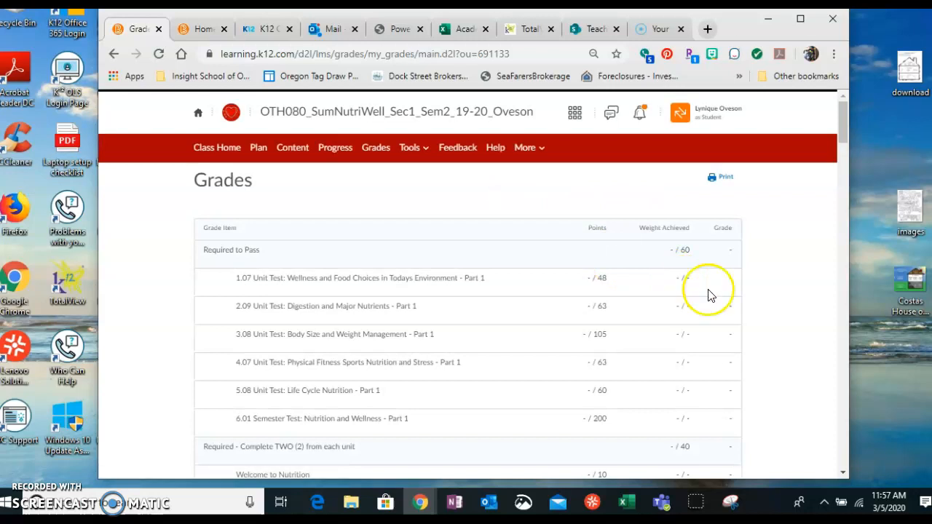
scroll("down", 3)
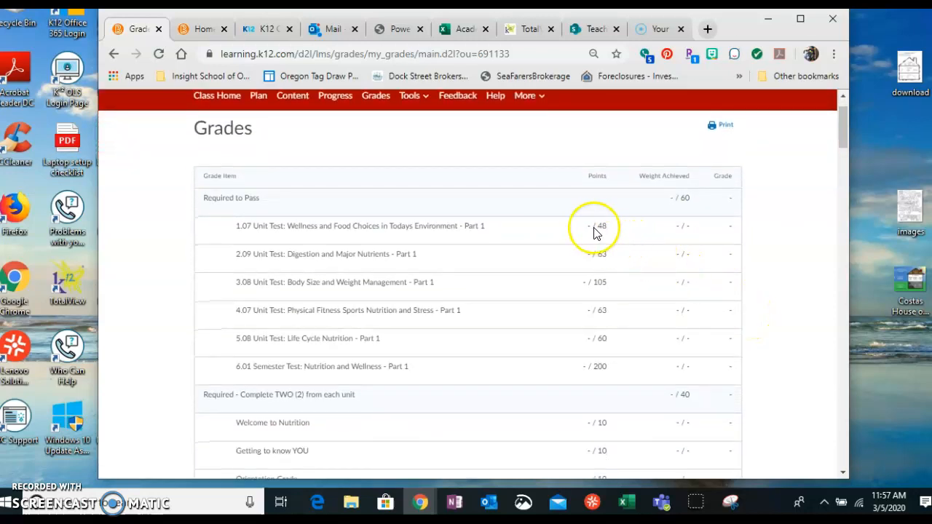
mouse_move(593, 239)
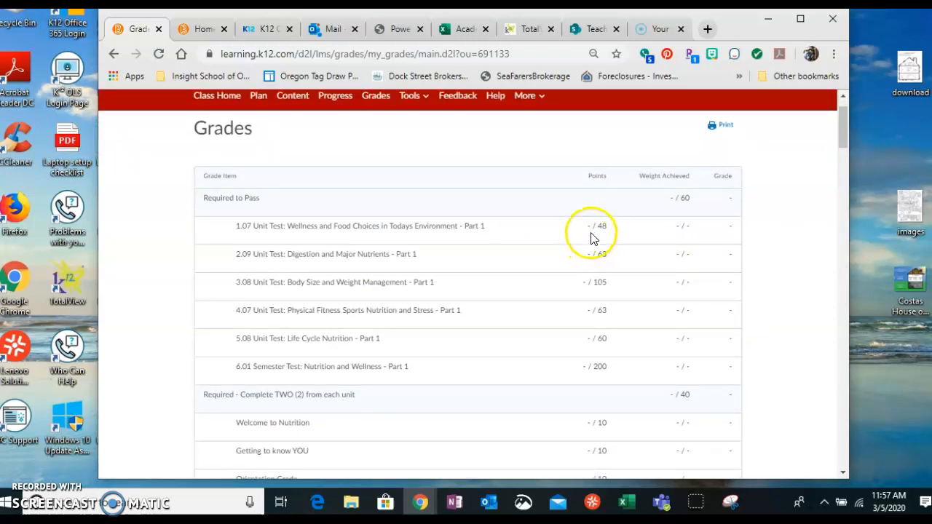
mouse_move(352, 17)
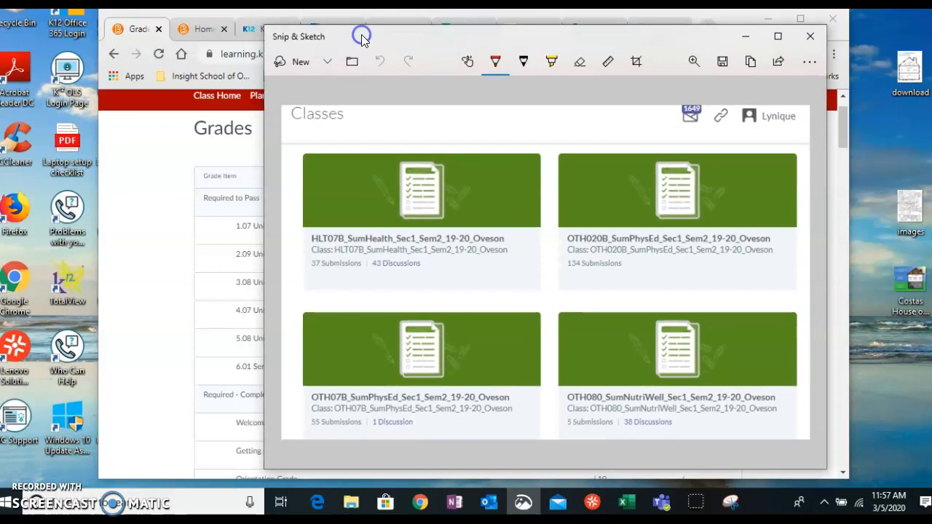
Step: Snip the Grades page and choose the Desktop as the save destination
left_click(809, 35)
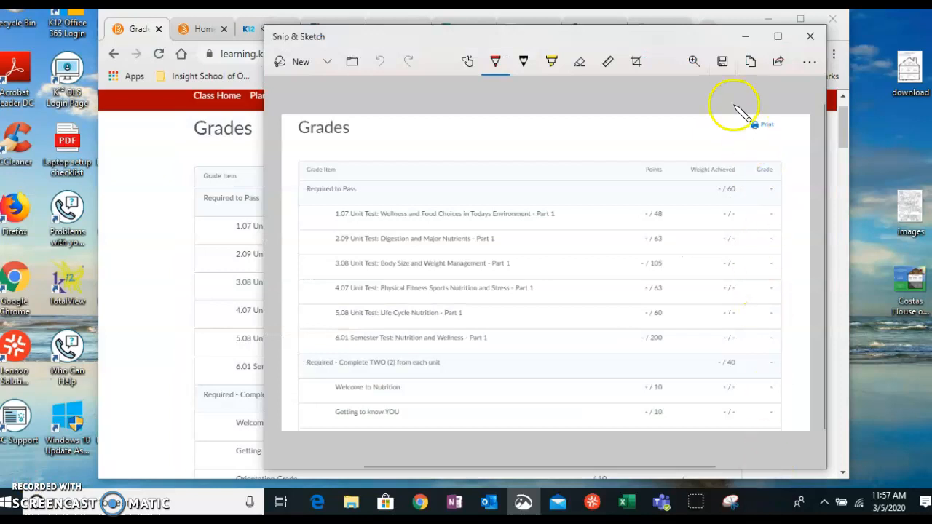
left_click(723, 61)
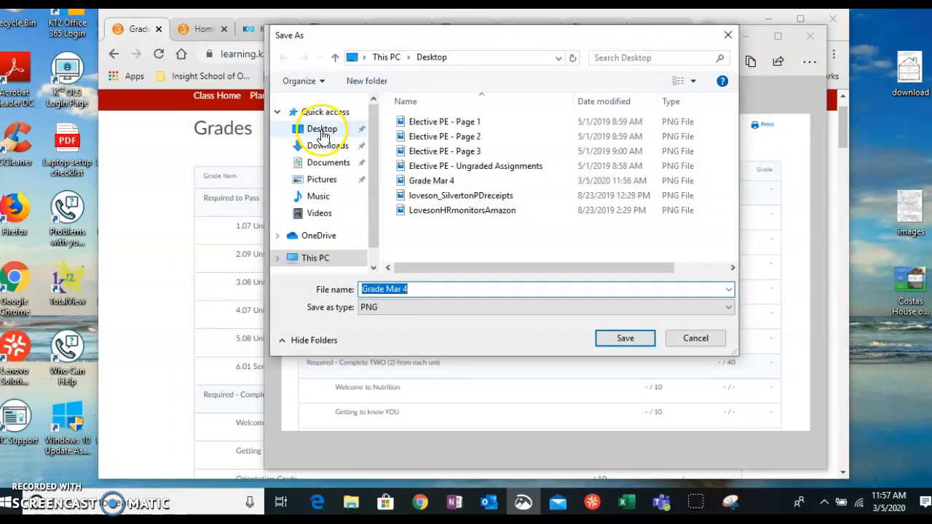
left_click(328, 162)
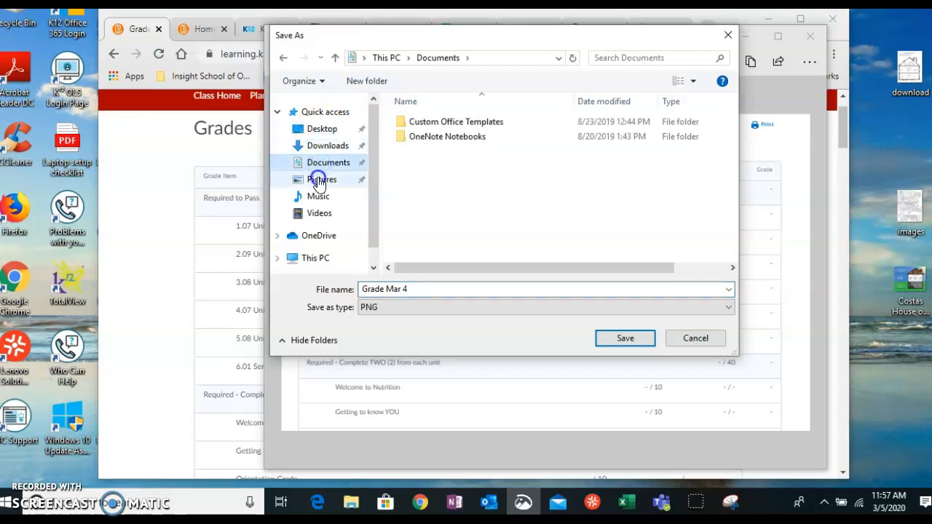
left_click(322, 179)
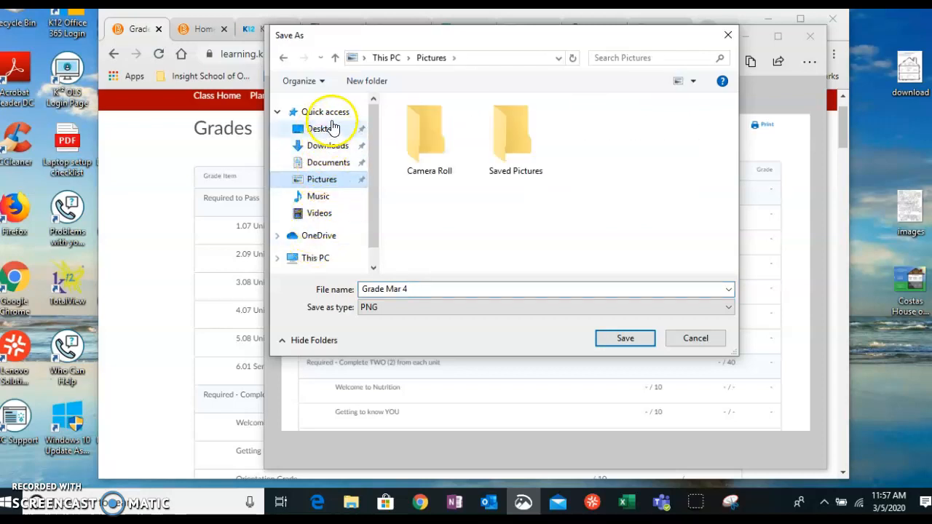
left_click(320, 129)
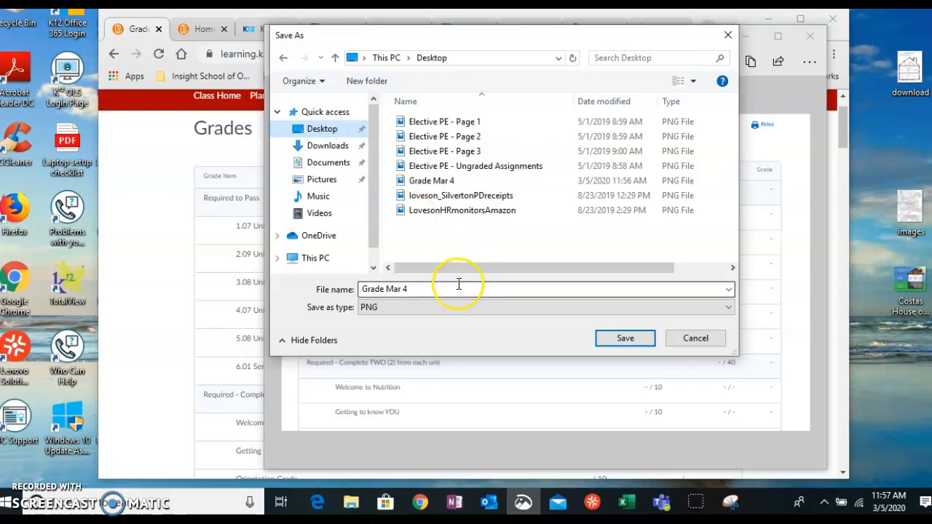
Step: Rename the snip 'Grades Mar 4' and save it as a PNG
double_click(384, 288)
type("s")
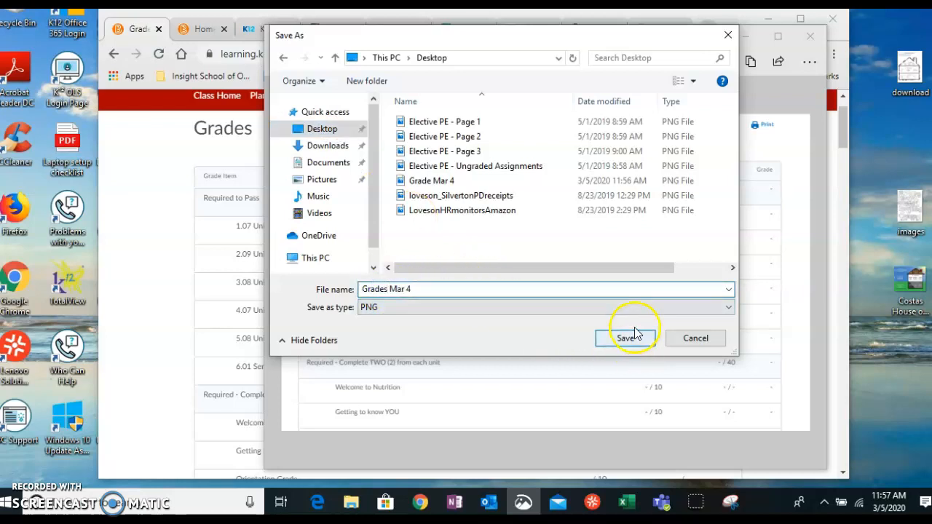
mouse_move(431, 184)
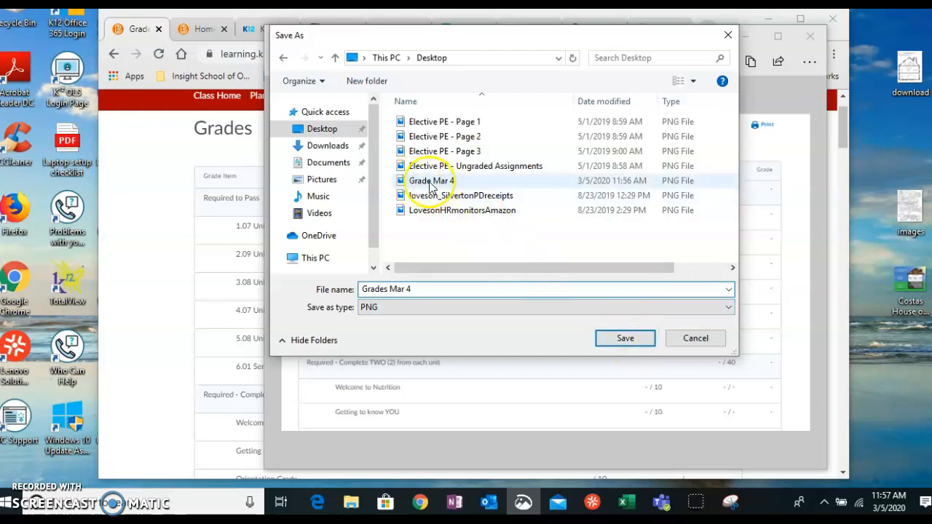
left_click(624, 337)
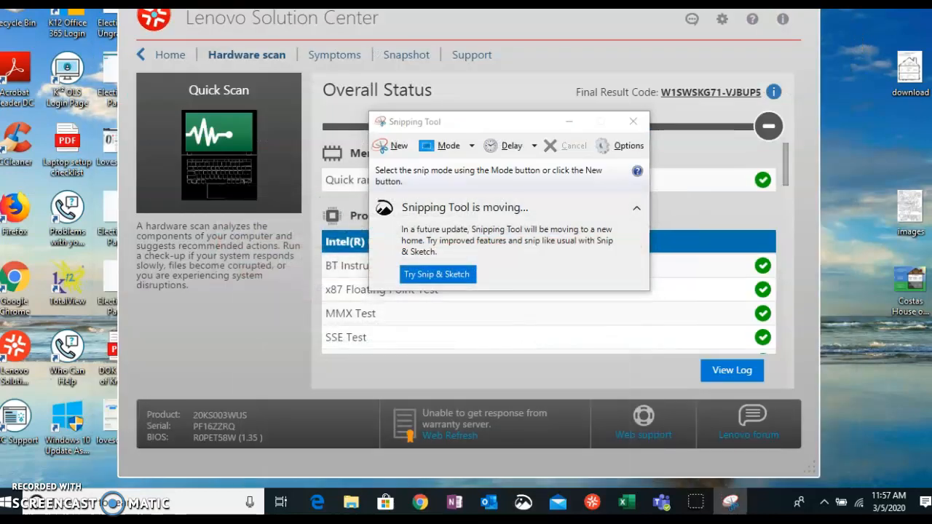
Step: Close the Snipping Tool notice over Lenovo Solution Center
left_click(632, 121)
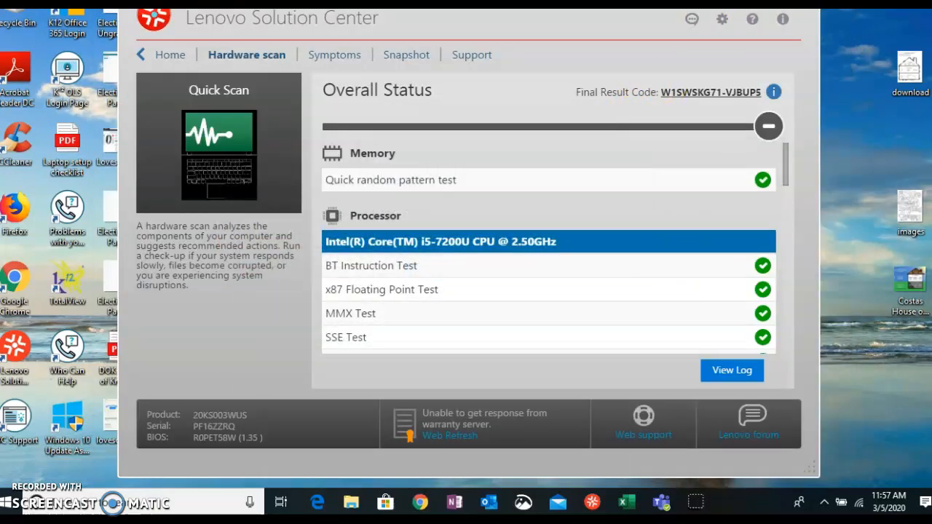
mouse_move(730, 175)
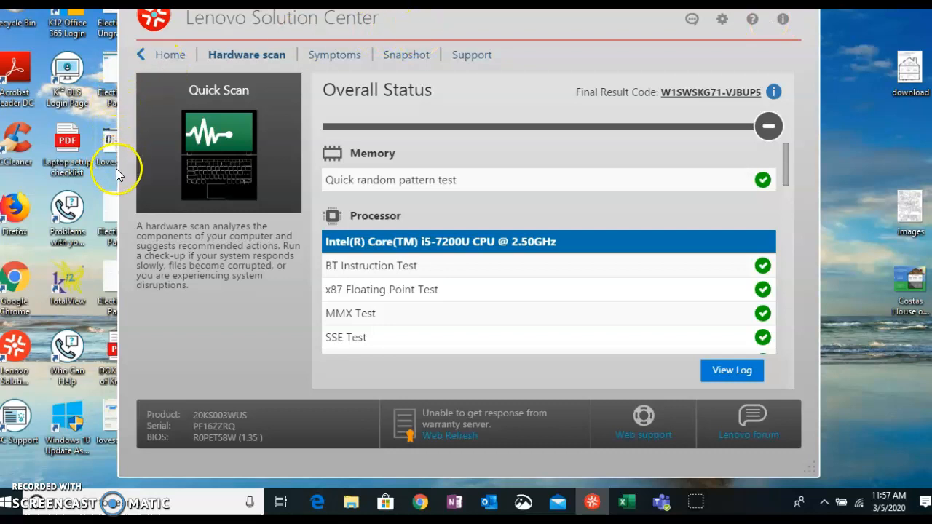
mouse_move(510, 297)
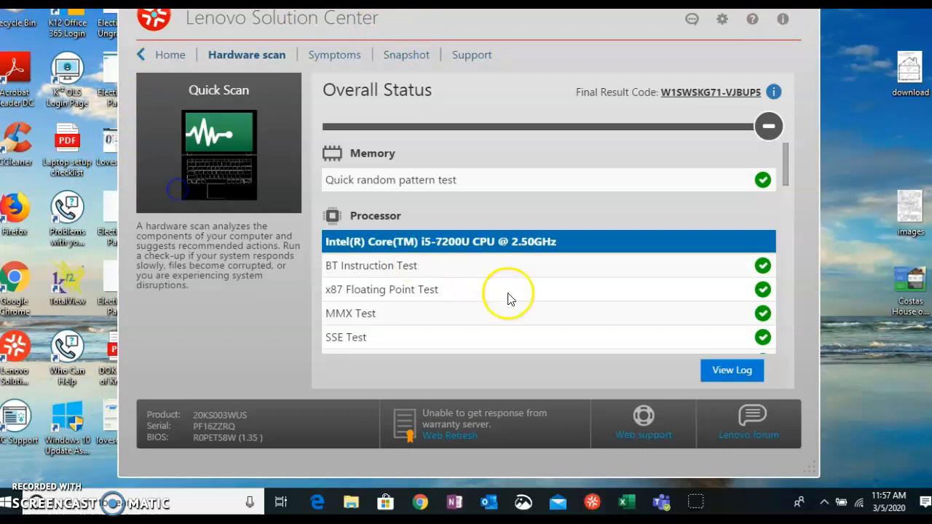
mouse_move(813, 276)
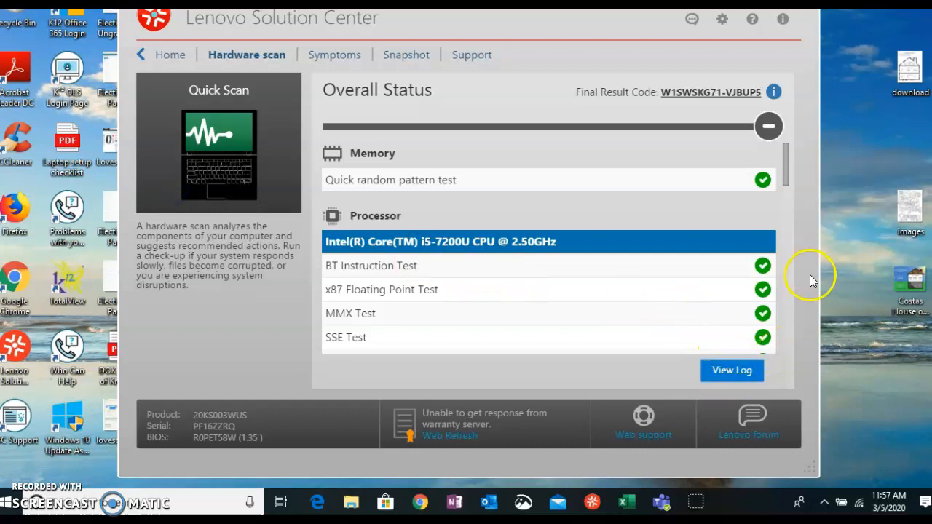
mouse_move(591, 501)
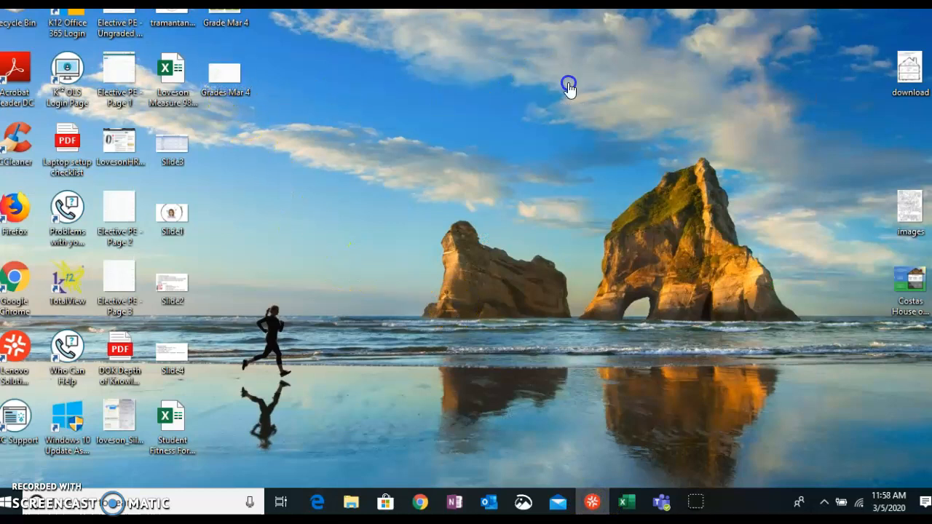
mouse_move(340, 90)
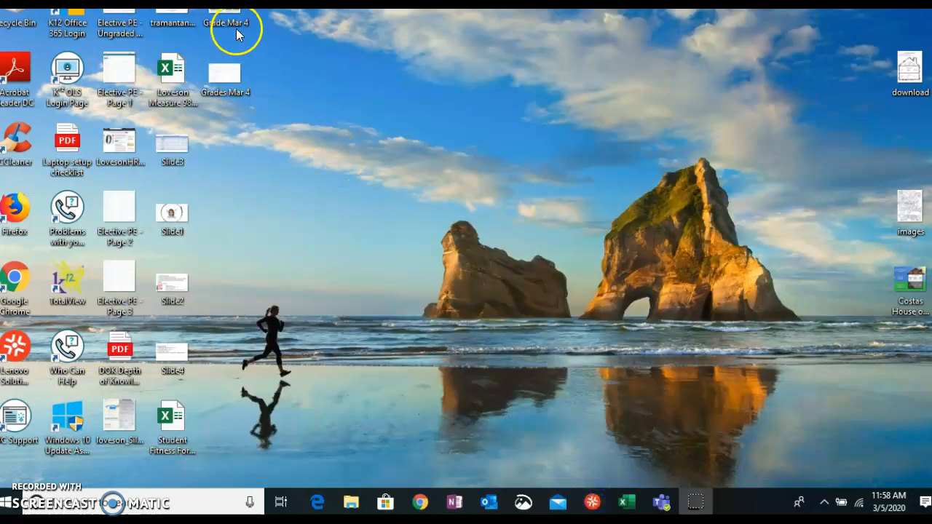
Step: Drag Grade Mar 4 and Grades Mar 4 icons into the open top-centre desktop area
left_click_drag(226, 73, 384, 73)
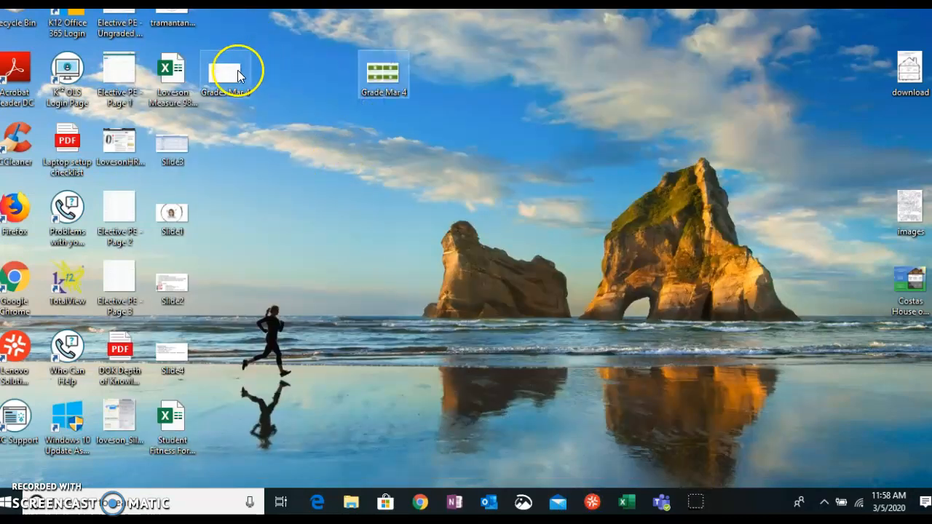
mouse_move(384, 76)
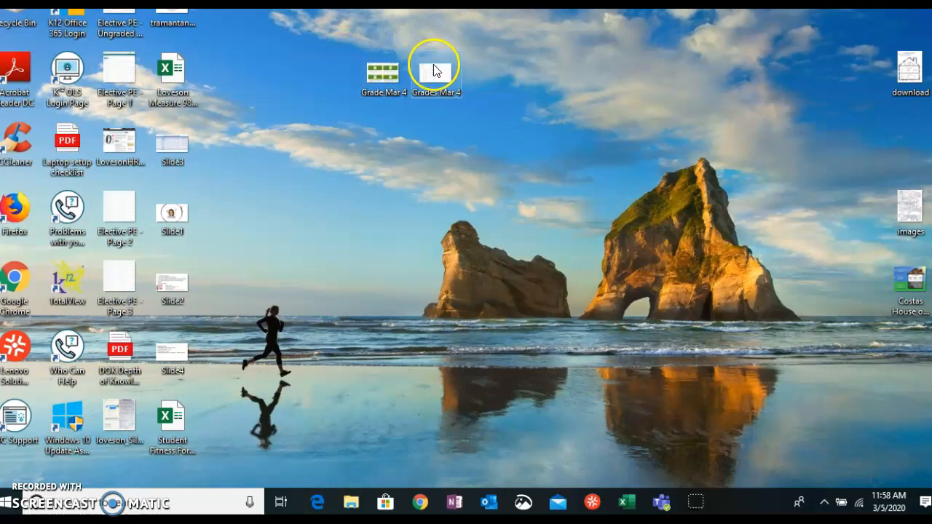
left_click_drag(435, 73, 745, 148)
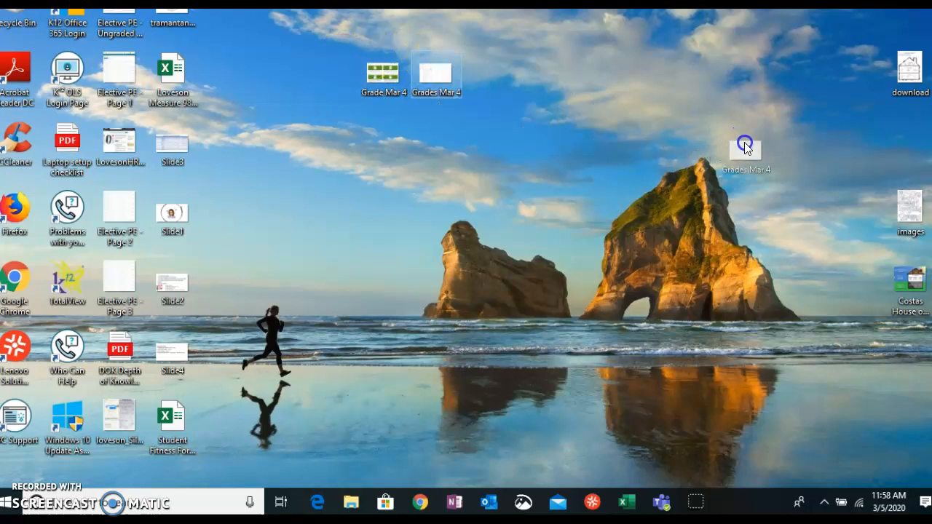